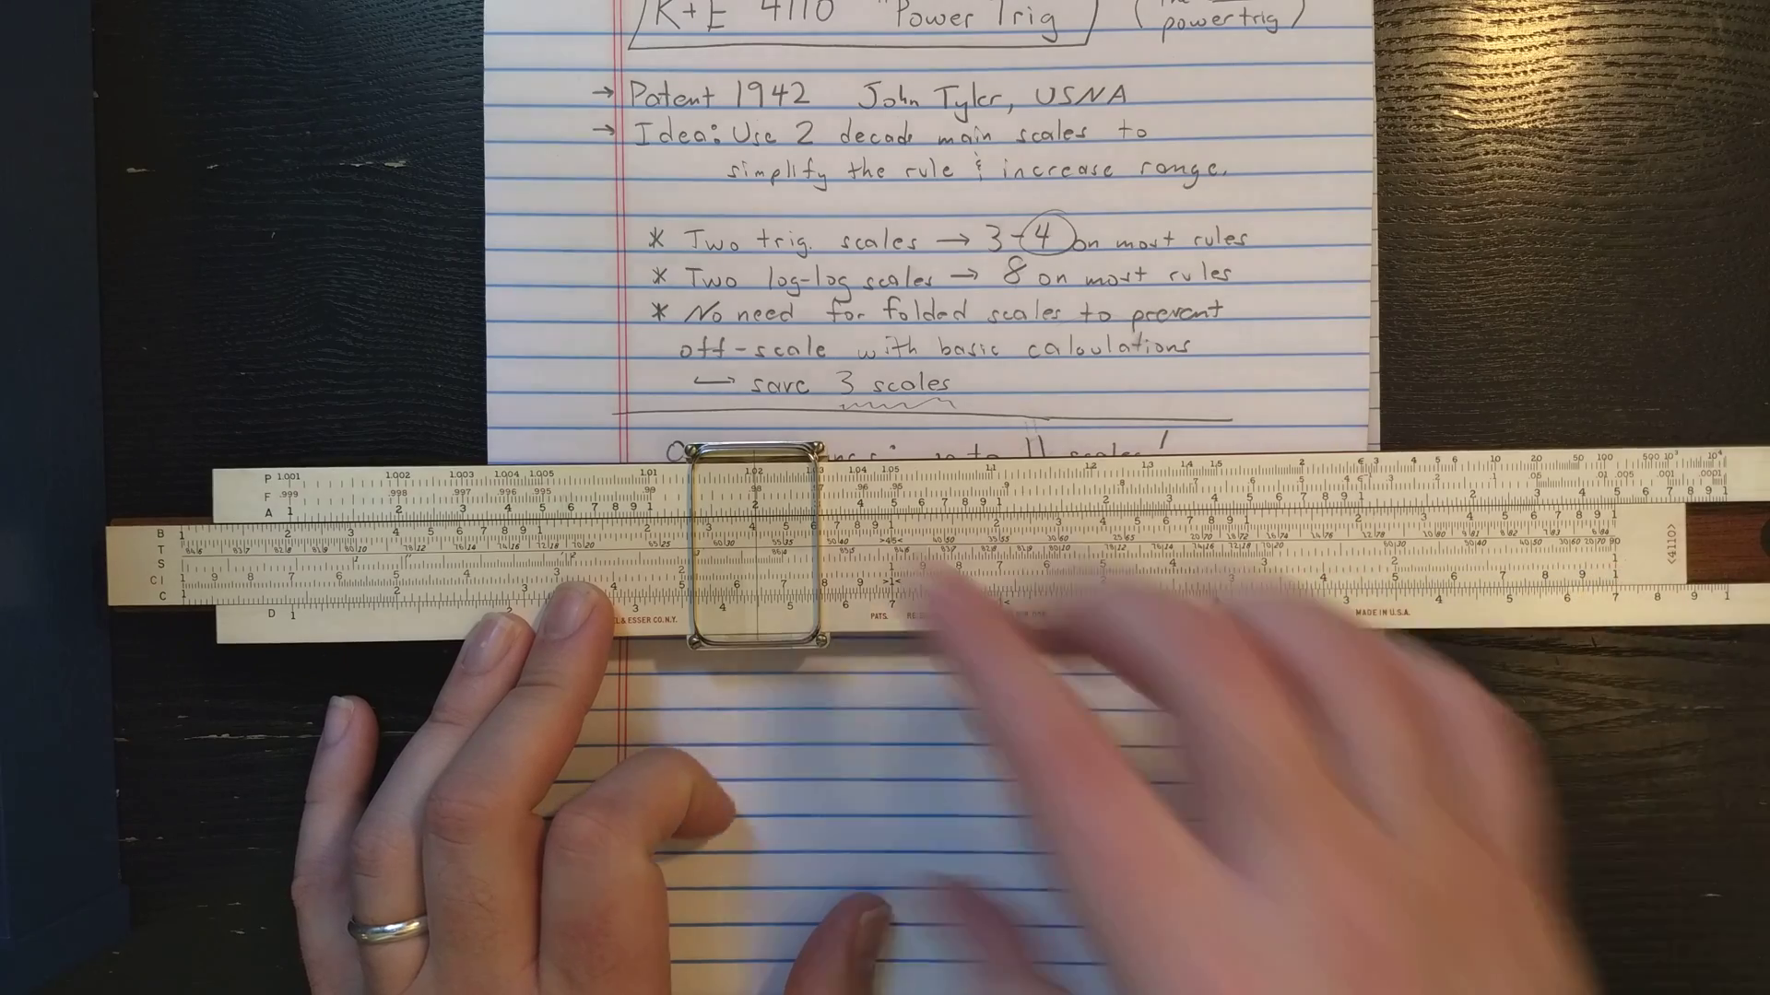
{"action": "left_click_drag", "start_coordinate": [756, 553], "coordinate": [1101, 553]}
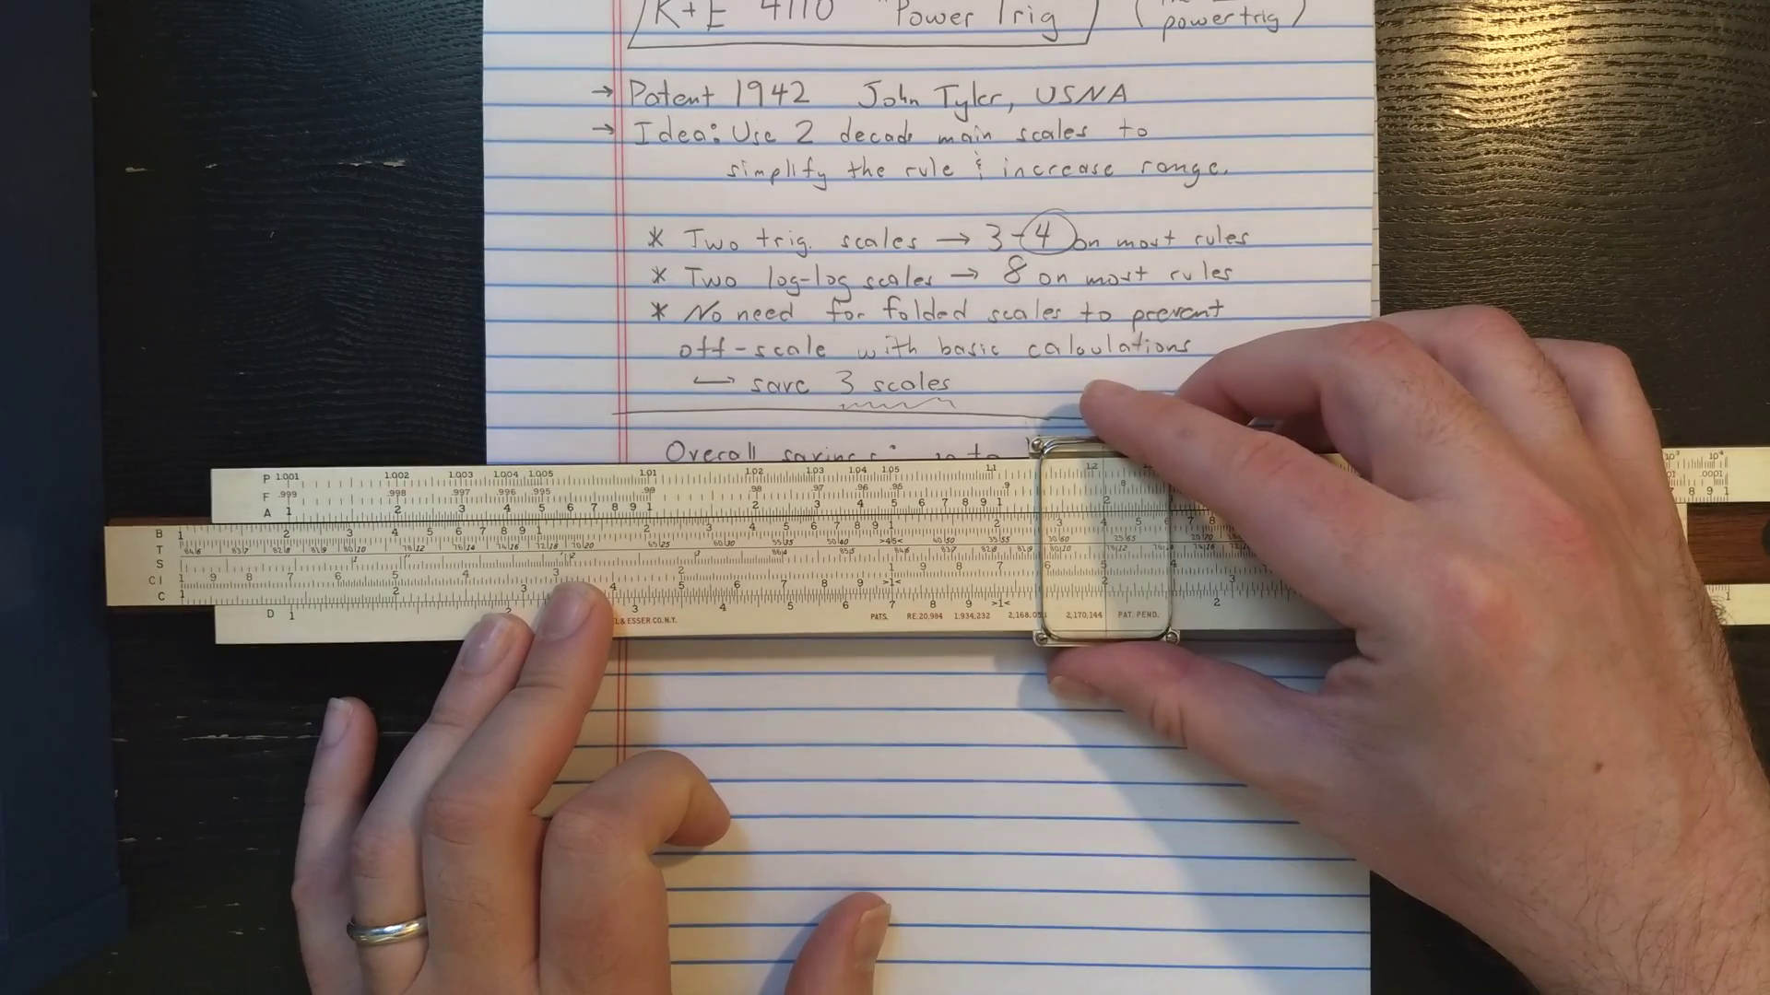